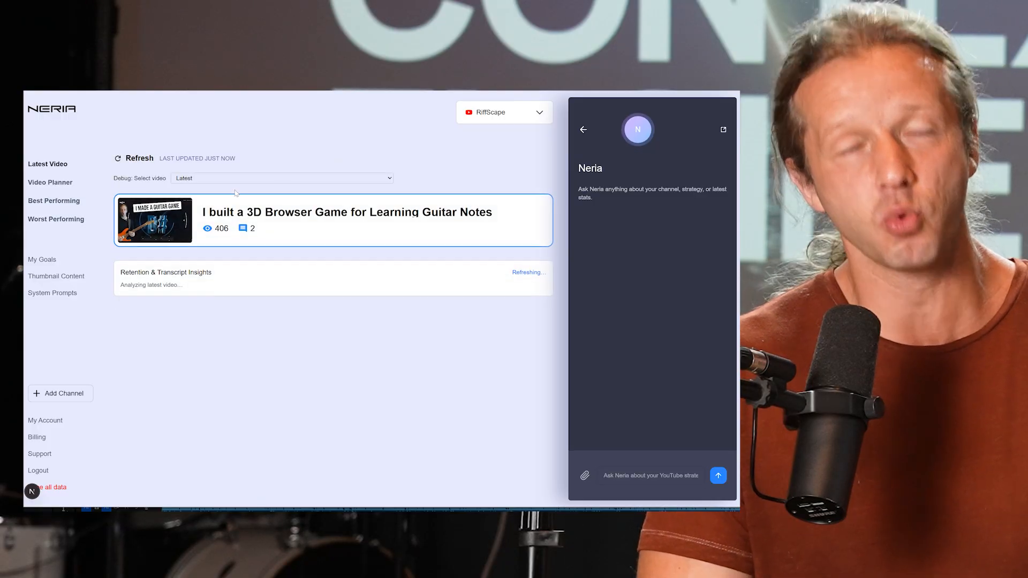
mouse_move(49, 182)
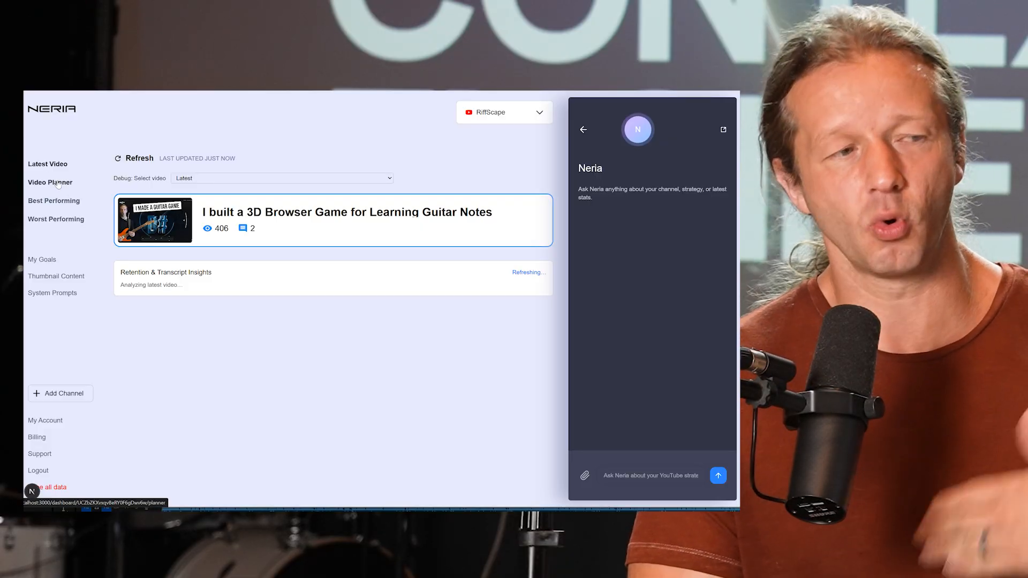
Open the 'Master Guitar Riffs with These Easy Tricks!' card from the Video Planner
click(134, 158)
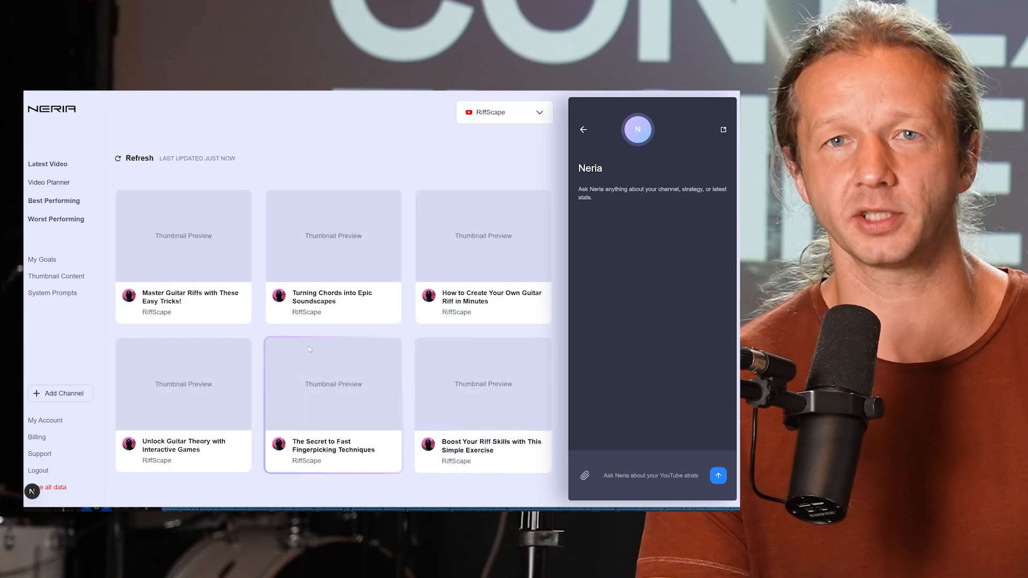
click(183, 236)
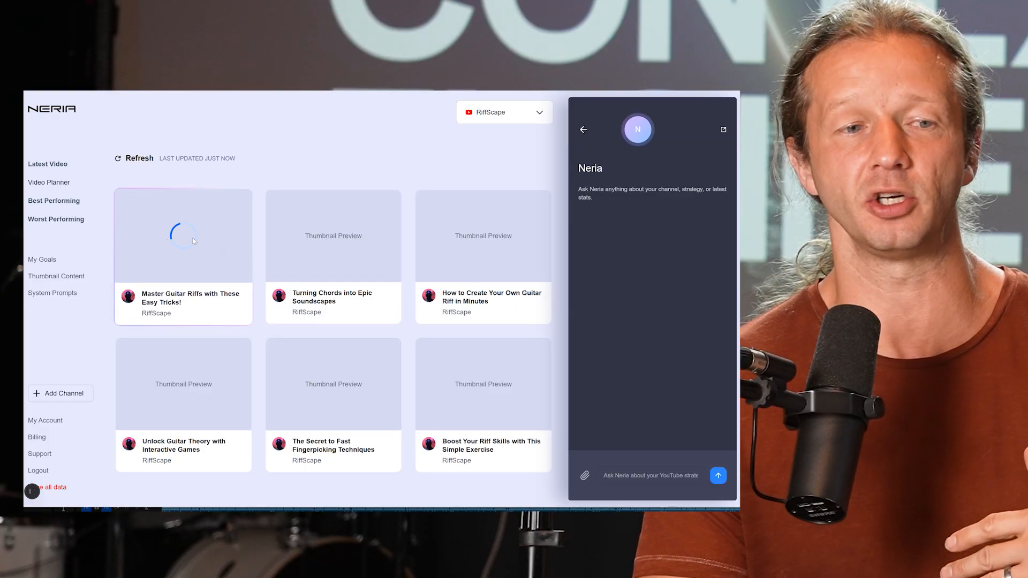
click(184, 236)
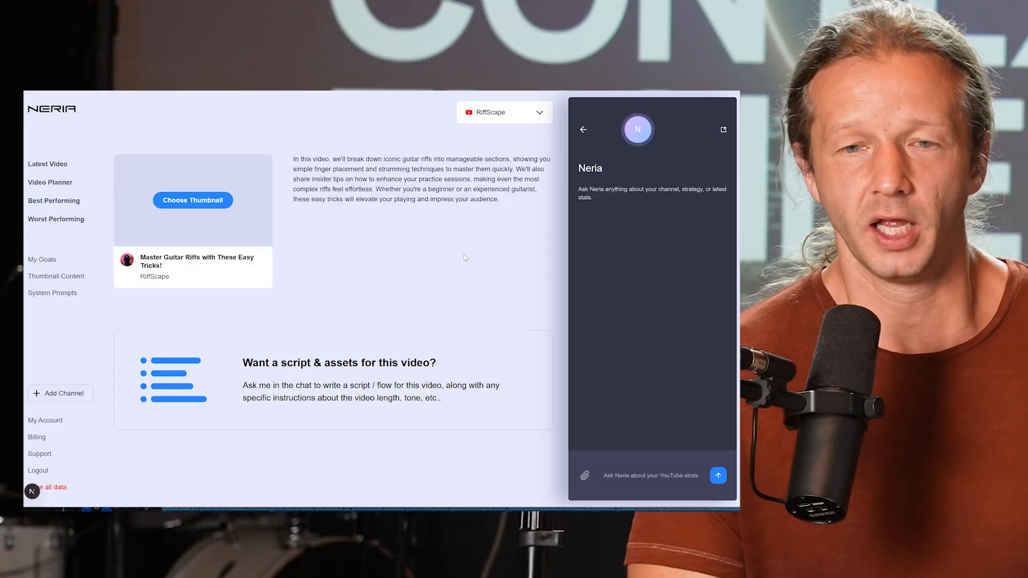
click(649, 475)
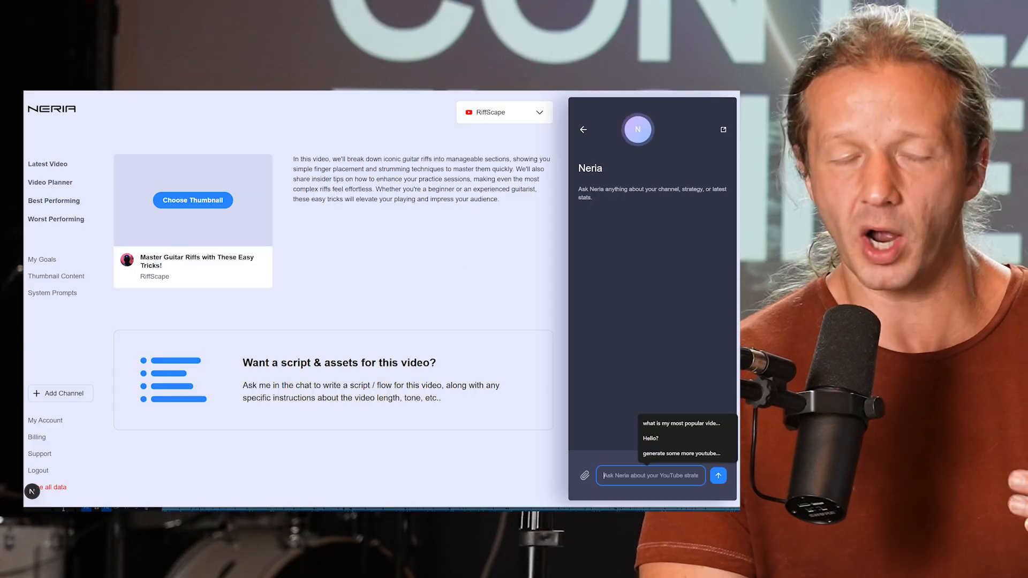
click(193, 199)
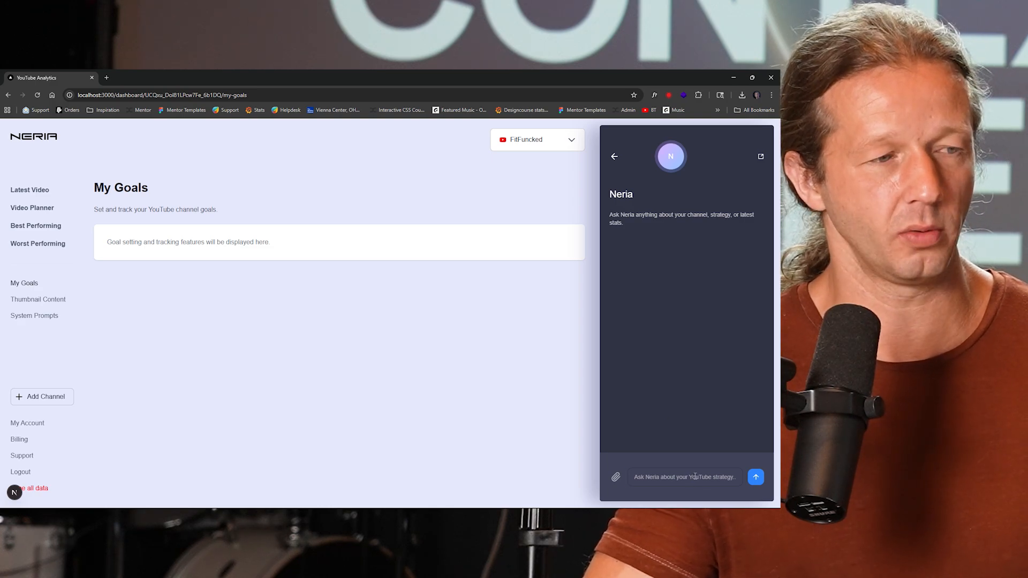
Start typing 'what is my channel about?' into the Neria chat
text(w)
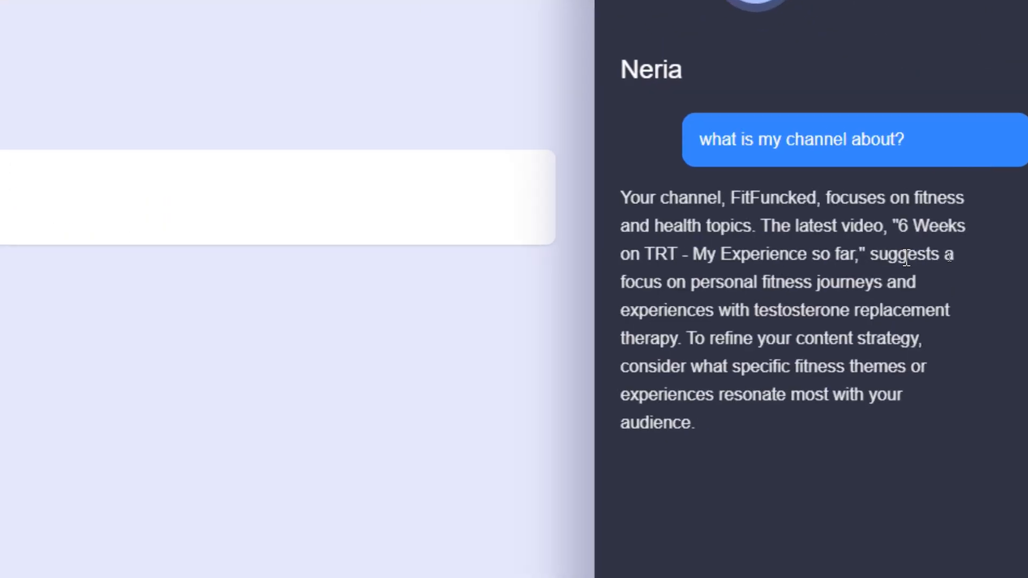
mouse_move(876, 196)
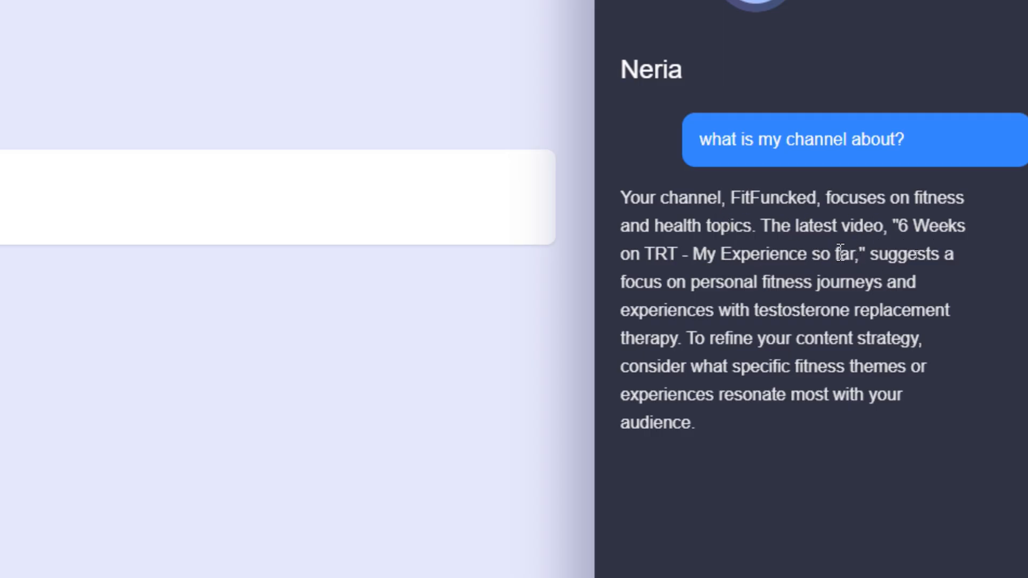
mouse_move(748, 283)
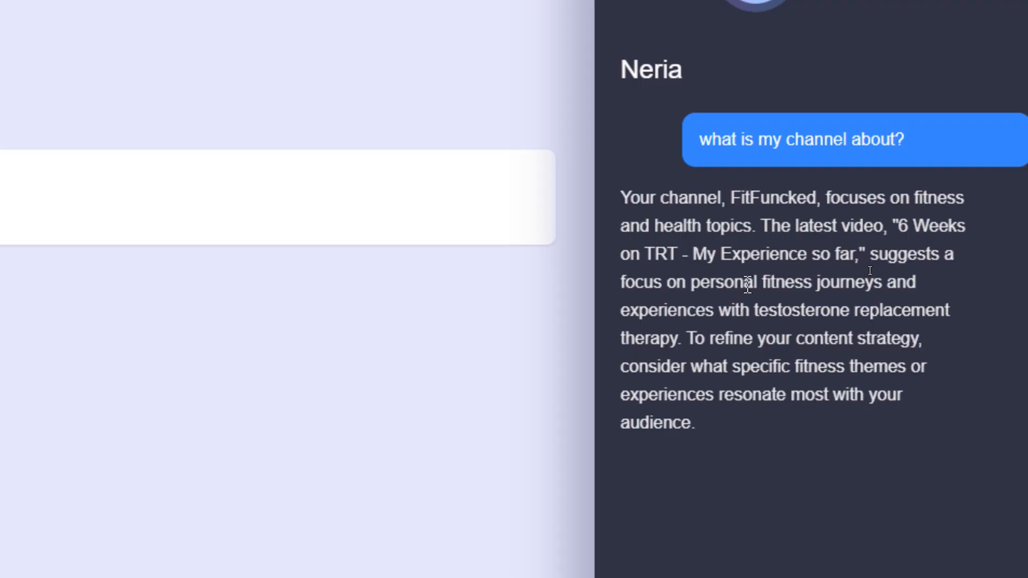
mouse_move(836, 308)
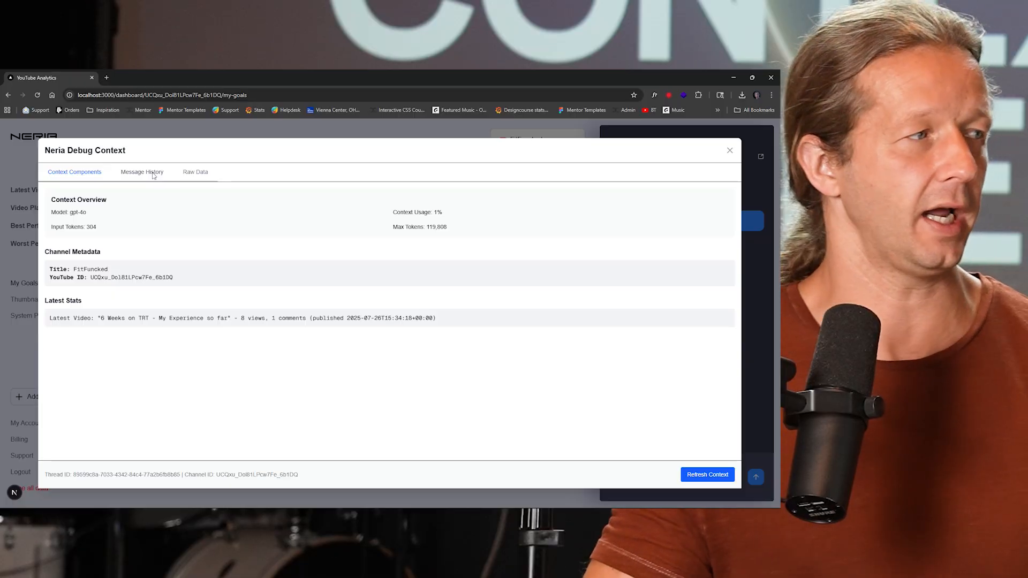
Switch the debug dialog to Raw Data and scroll through the model payload
click(141, 172)
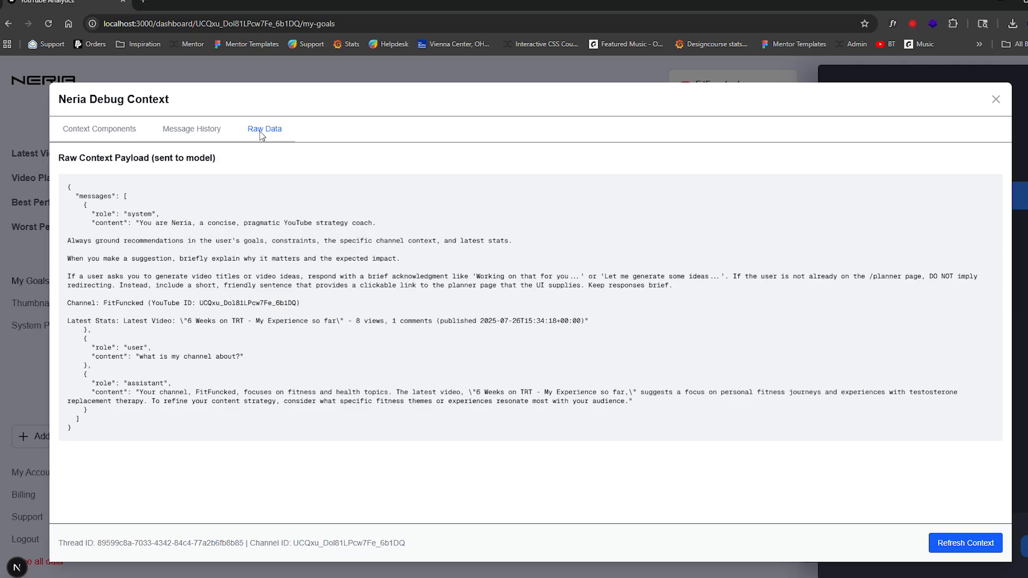
mouse_move(108, 189)
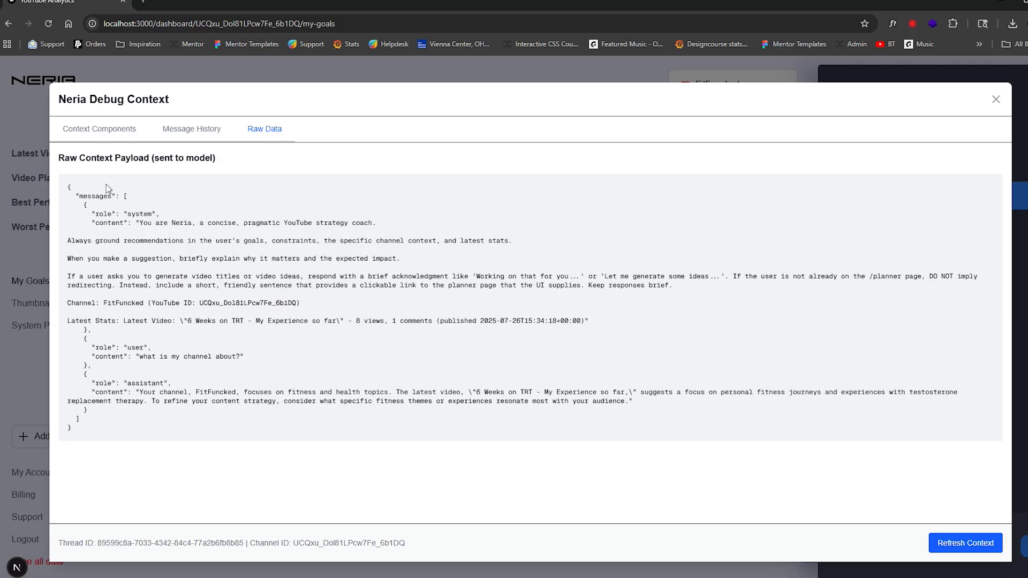
mouse_move(160, 156)
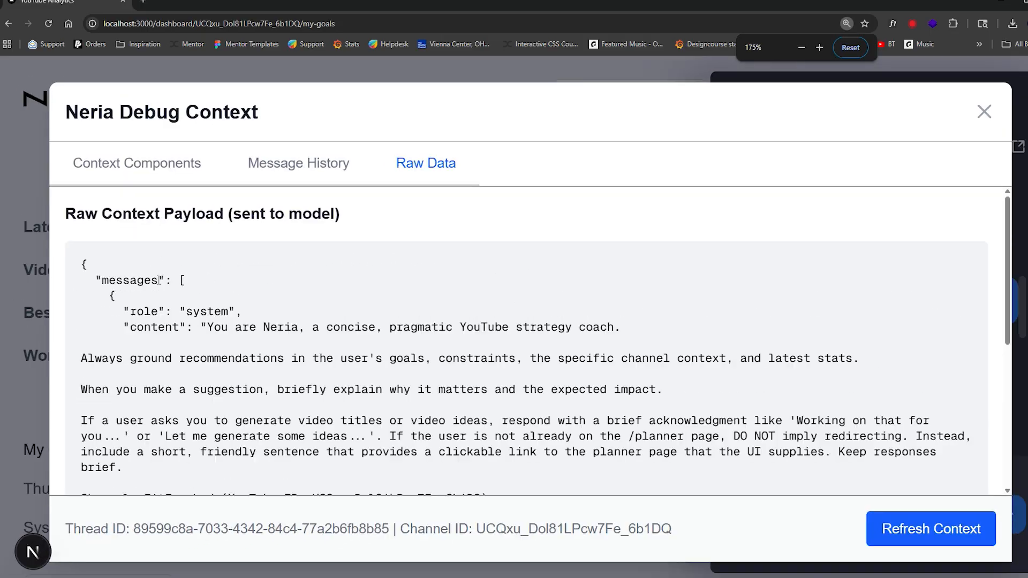
scroll(down, 3)
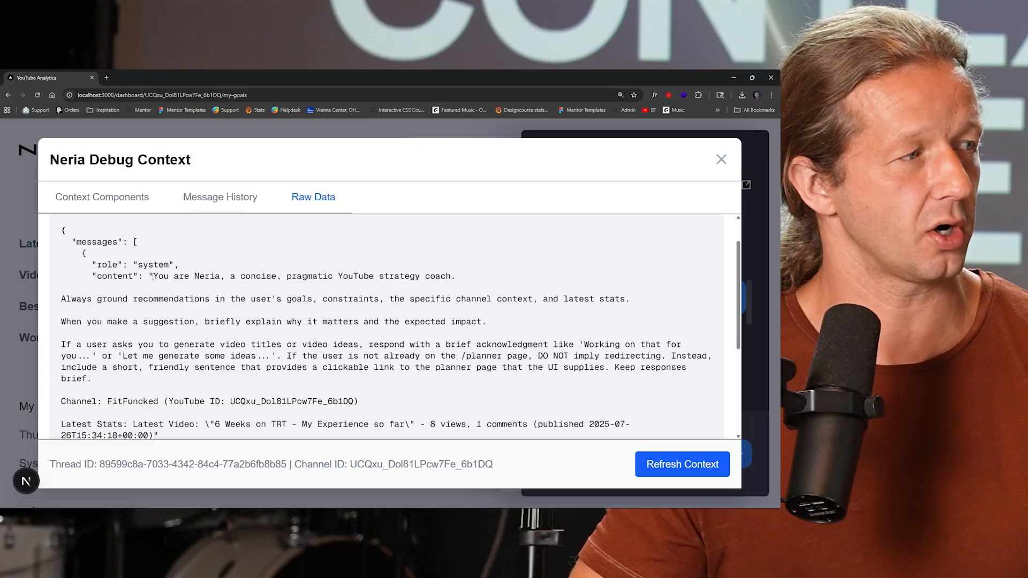
drag(153, 276, 289, 275)
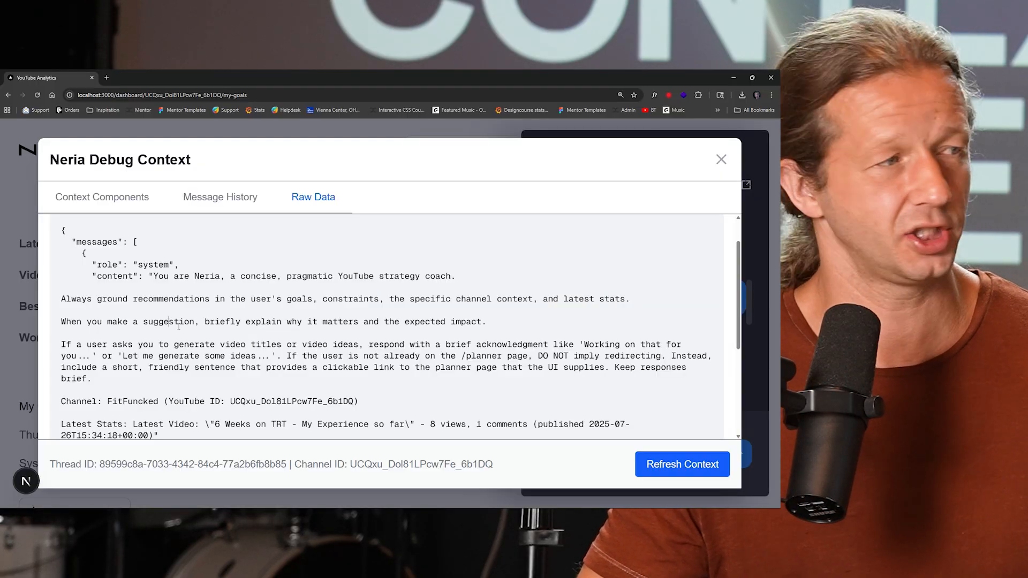
drag(202, 321, 424, 322)
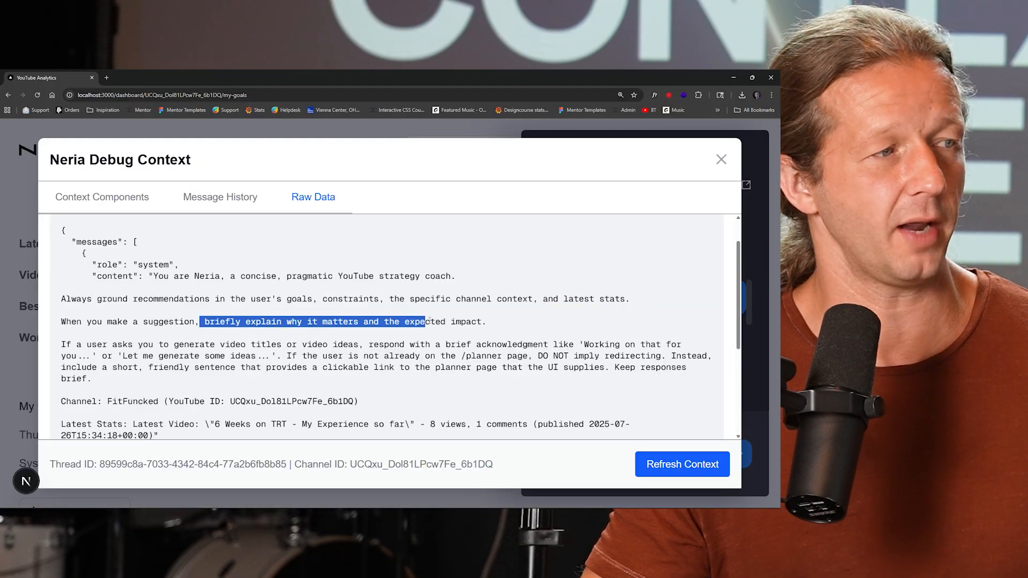
scroll(down, 3)
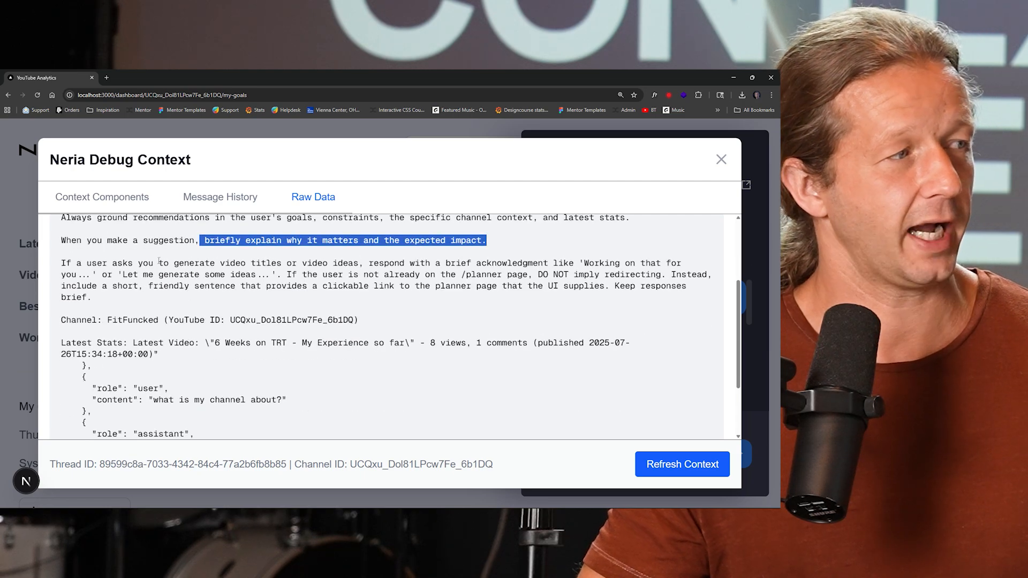
drag(196, 240, 312, 263)
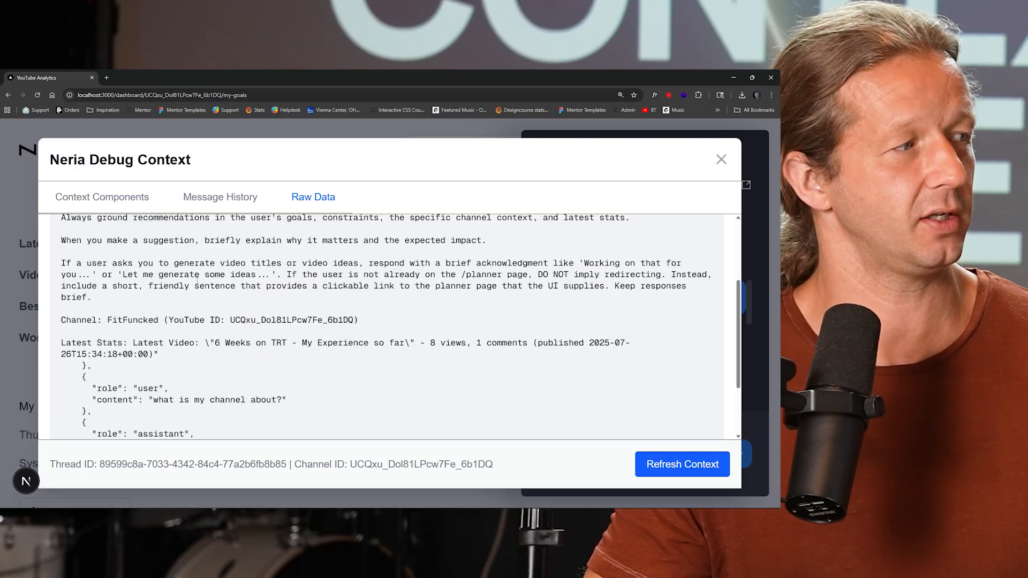
drag(151, 286, 331, 286)
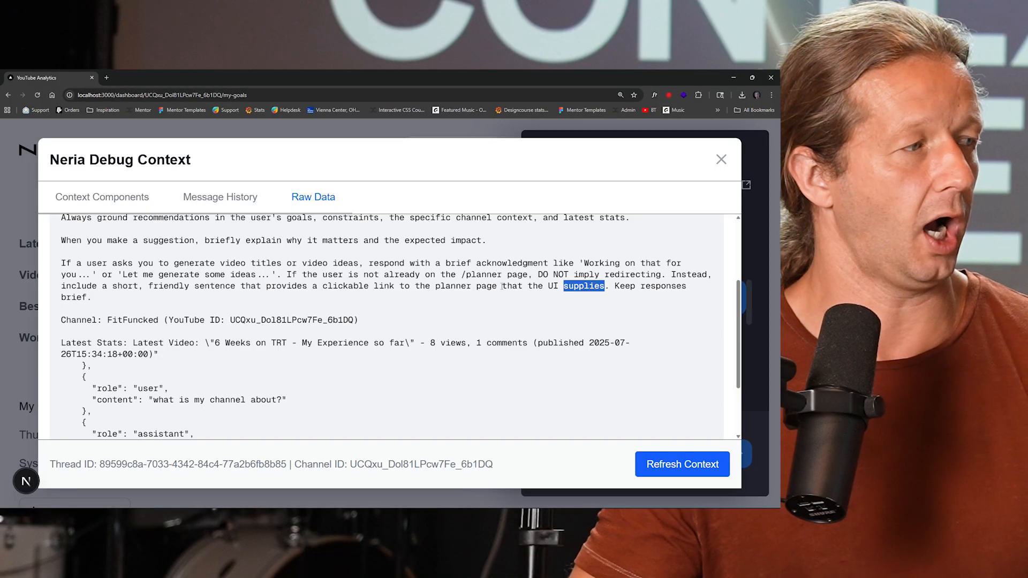
double_click(80, 320)
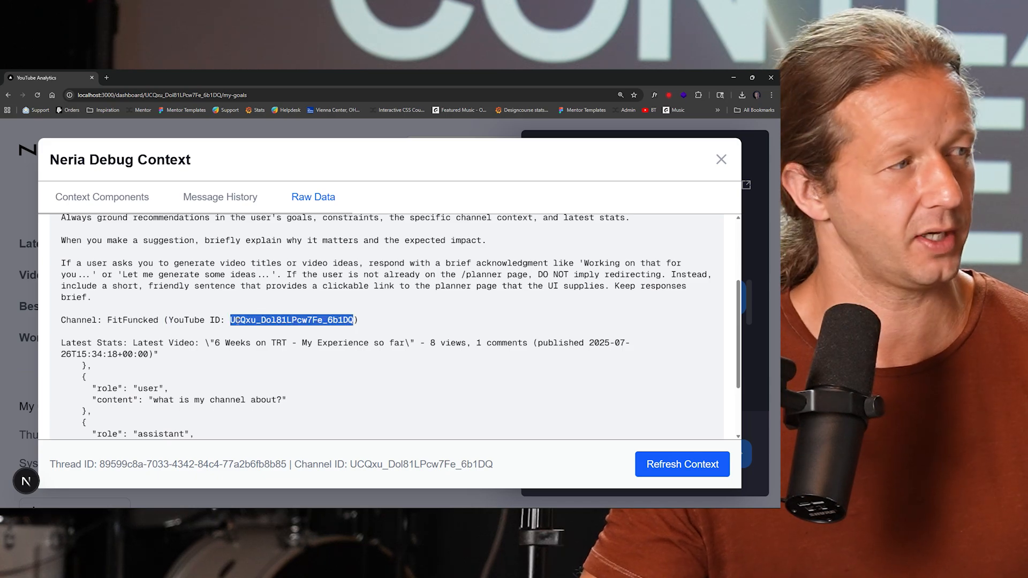
scroll(down, 3)
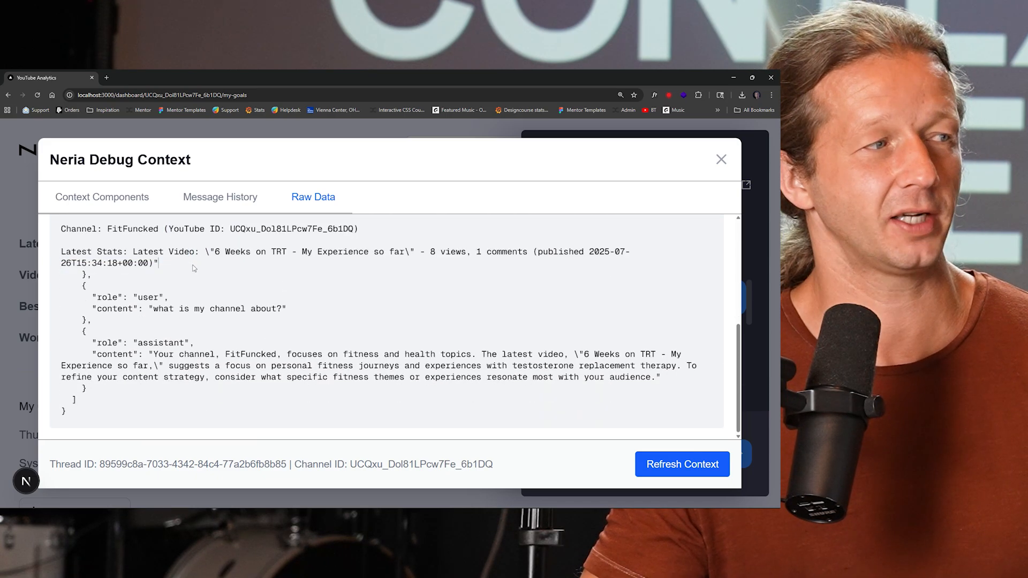
drag(214, 251, 282, 251)
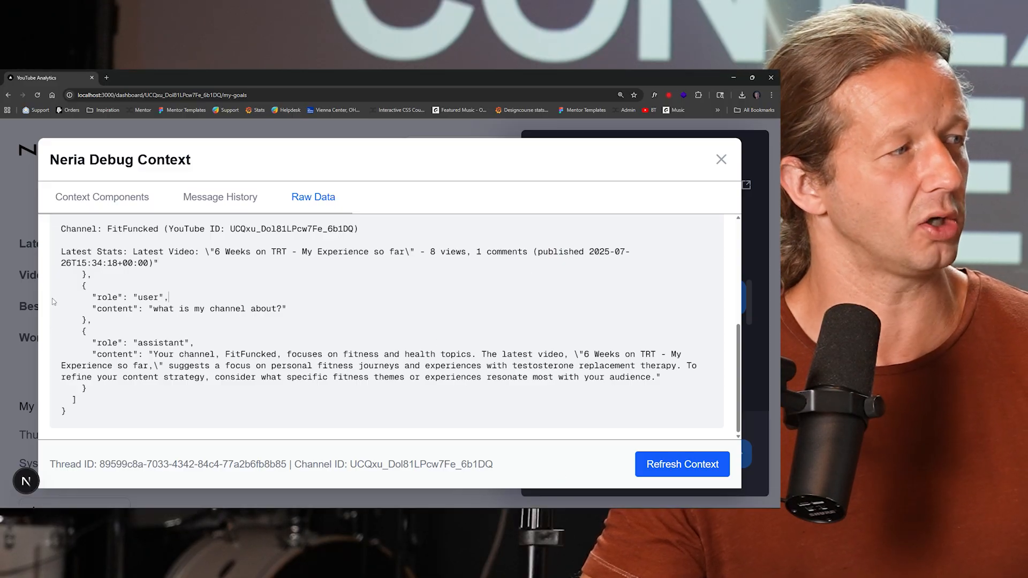
drag(82, 292, 135, 377)
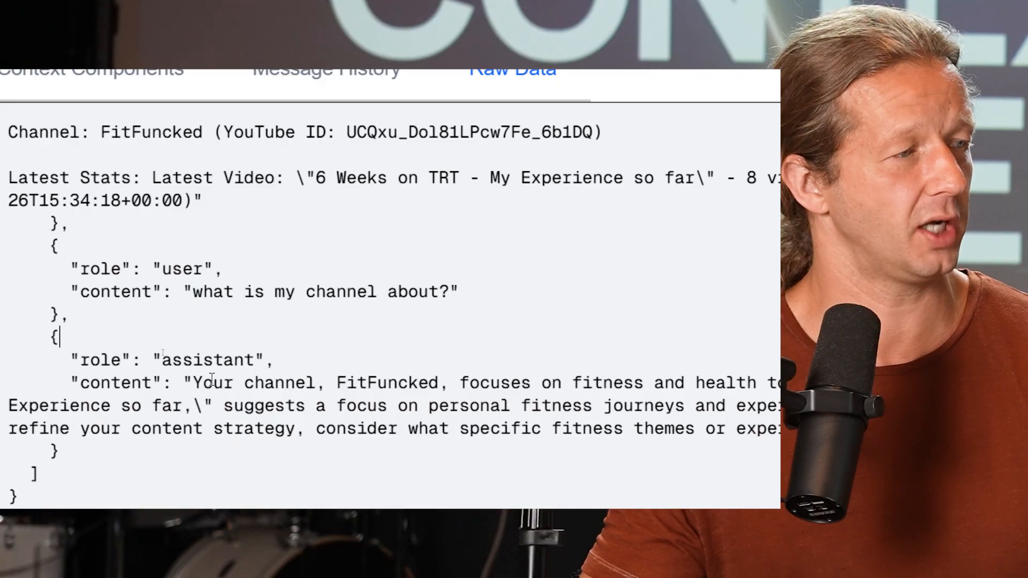
double_click(386, 382)
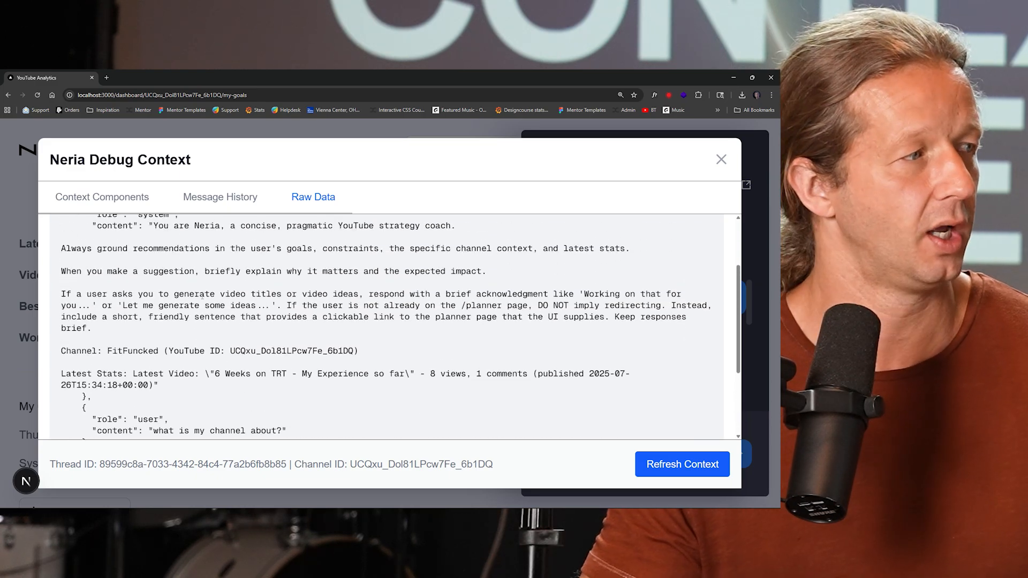
Close the Neria Debug Context dialog to return to the chat
drag(83, 294, 269, 293)
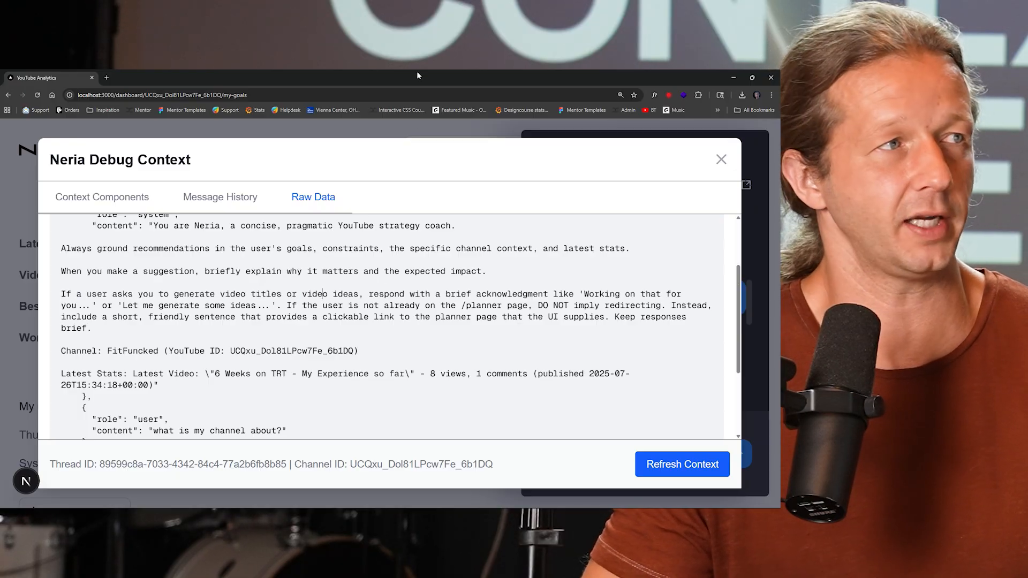
click(720, 159)
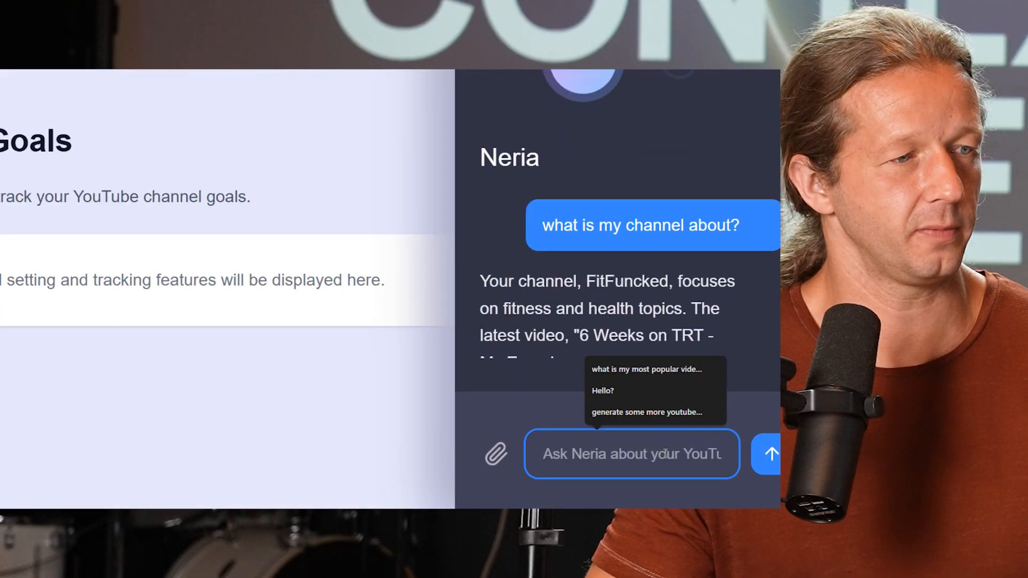
Type 'generate me some video topics that have to do with BMI and TRT' in chat
text(g)
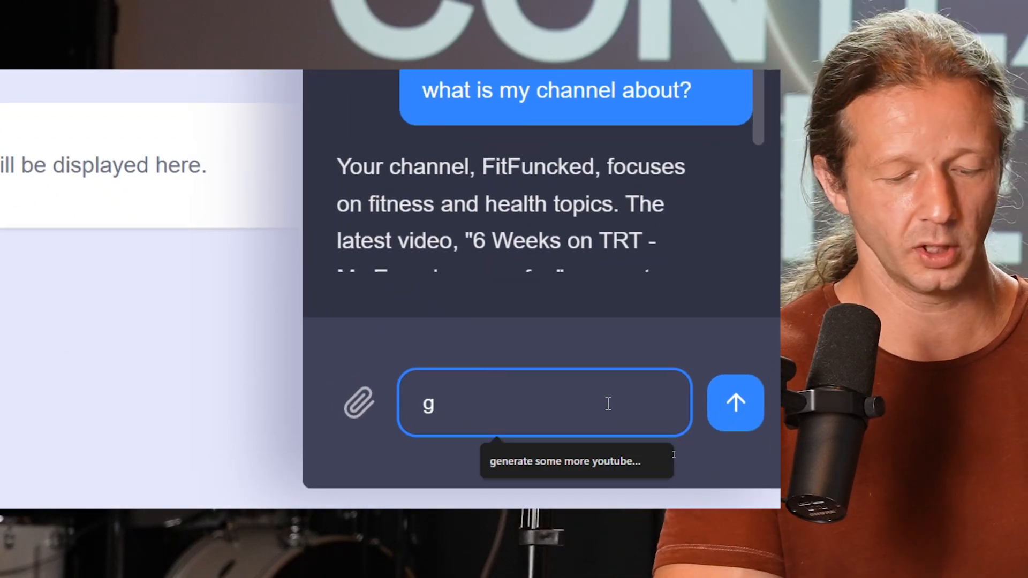
text(enerate me some vie)
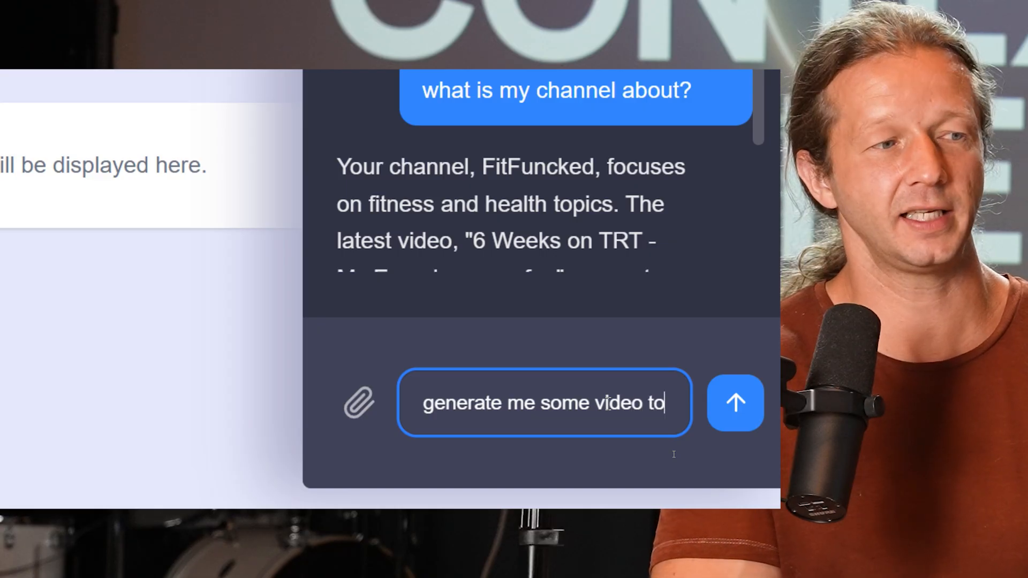
text(topics)
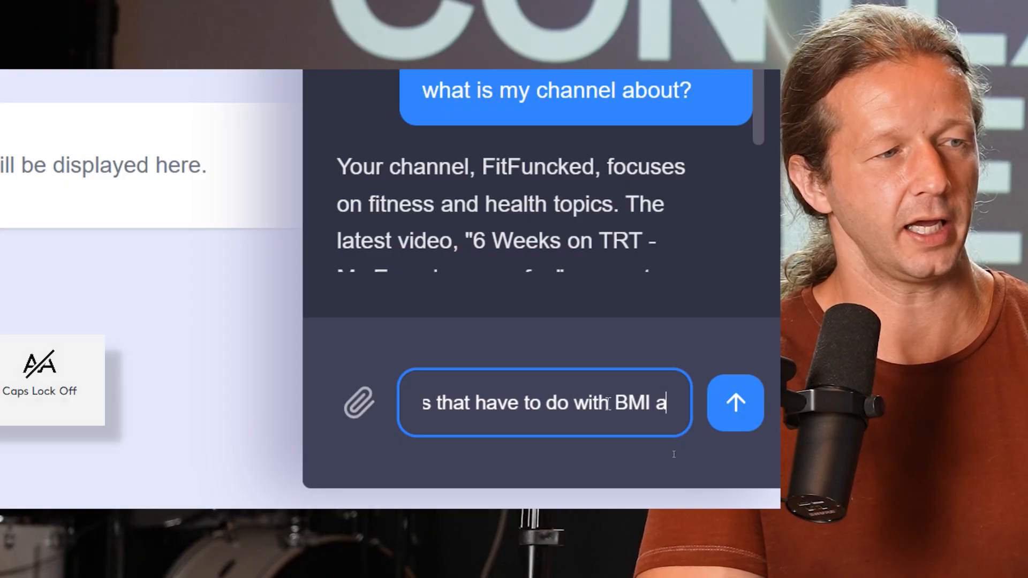
text(and TRT)
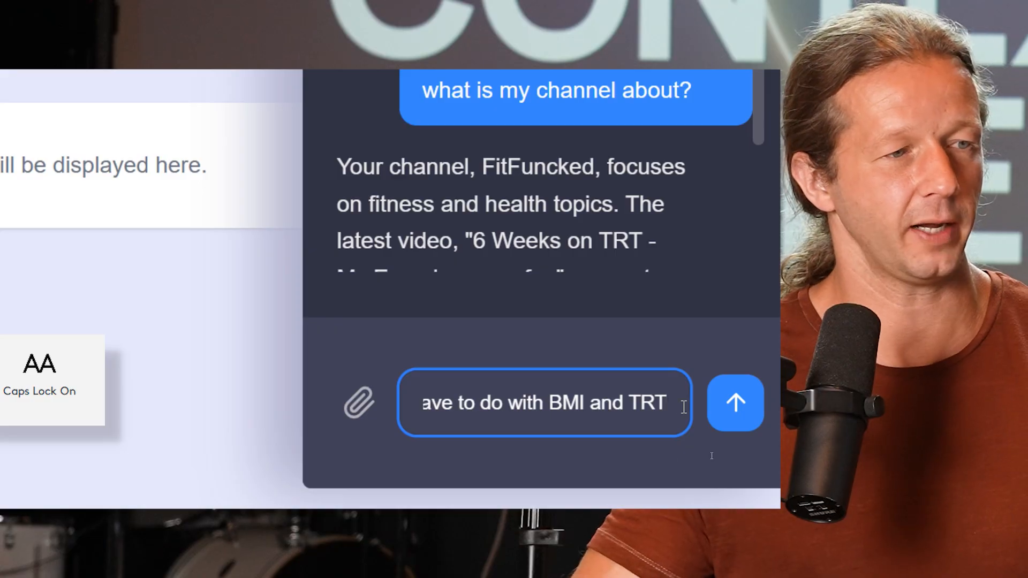
Send the BMI/TRT request and follow the reply's Video Planner link to six titles
click(735, 403)
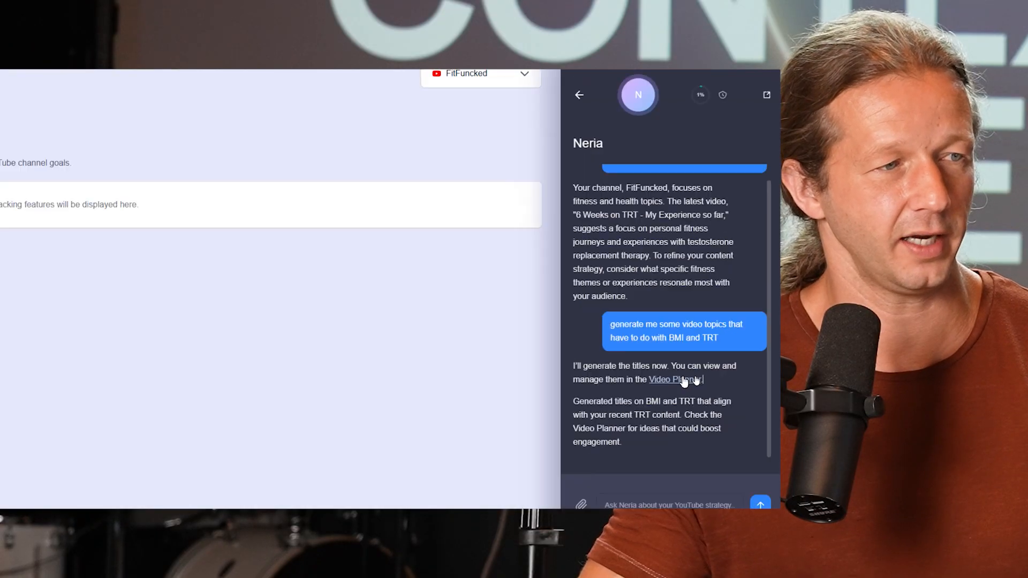
click(666, 379)
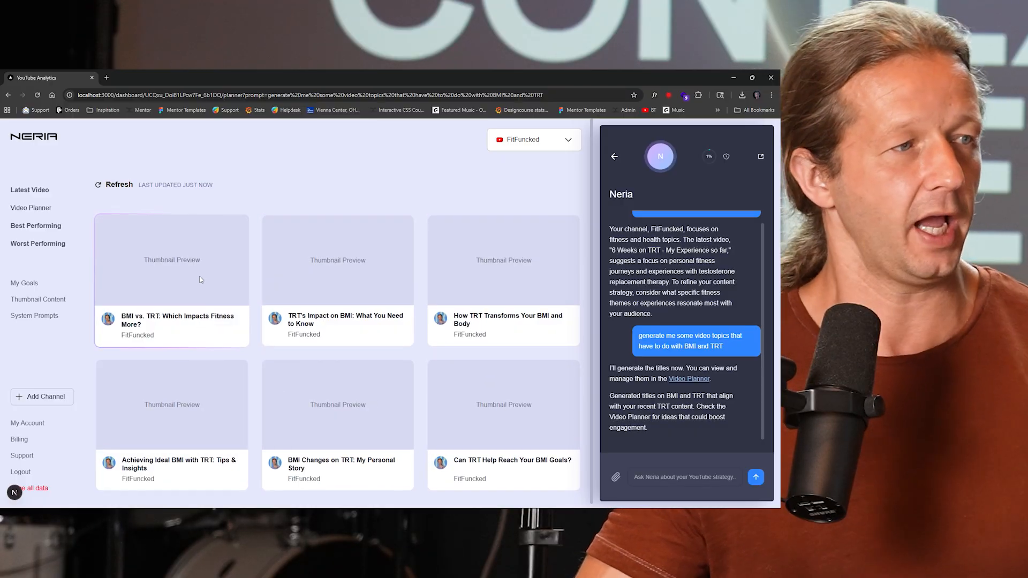
Send 'GENERATE SOME MORE VIDEO IDEAS' so the planner refreshes with new titles
click(684, 476)
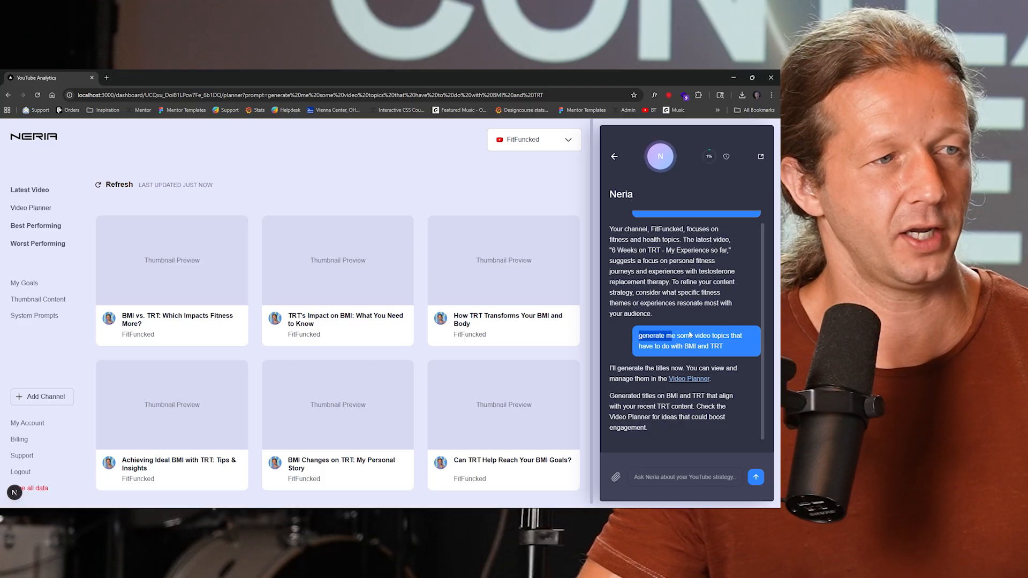
text(GENER)
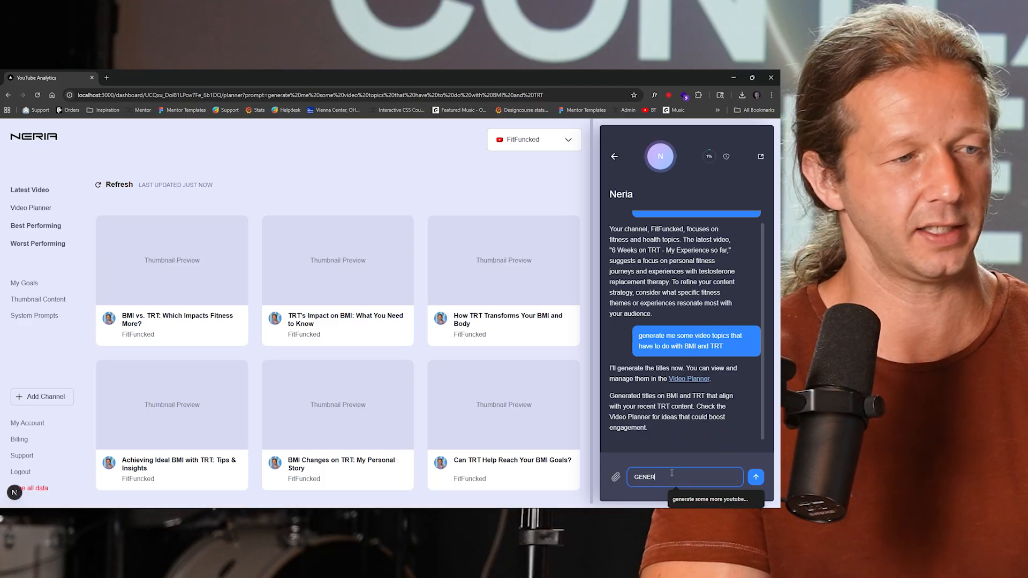
text(GENERATE SOME MORE TITLES)
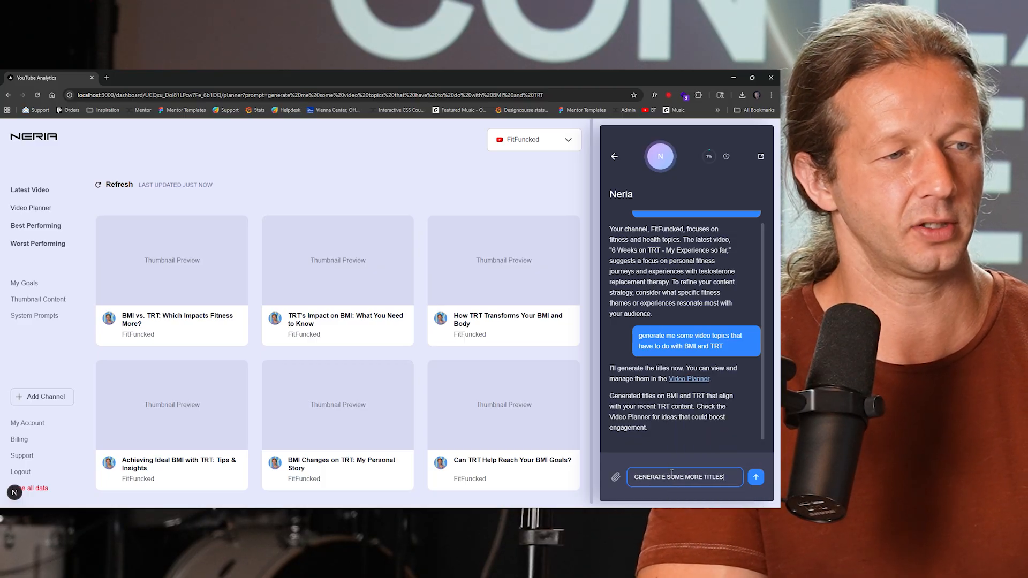
text(VIDEO)
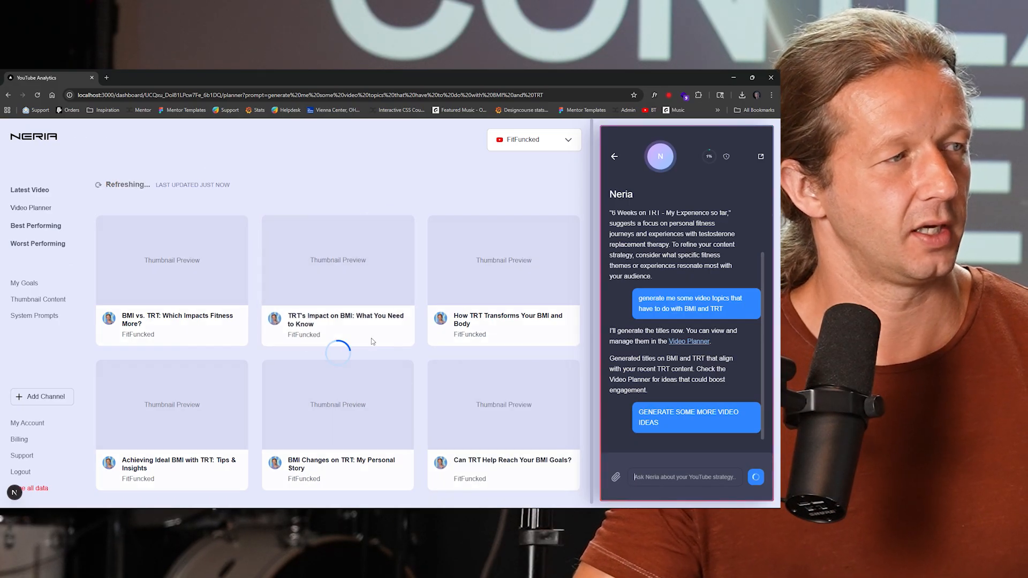
scroll(down, 3)
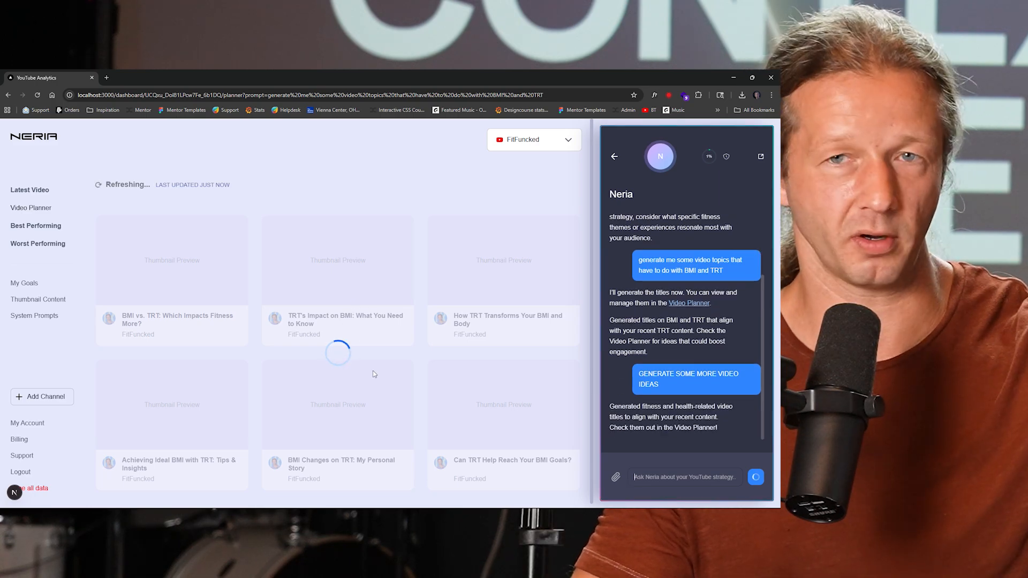